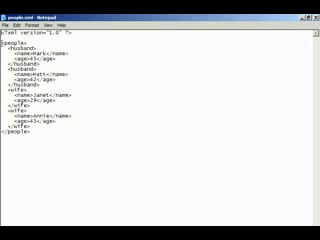
Step: Select all of people.xml in the browser view, then close that browser view
{"action": "key", "text": "ctrl+a"}
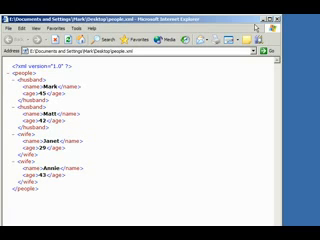
{"action": "left_click", "coordinate": [311, 7]}
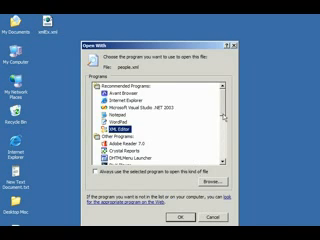
Step: Scroll down through the file list to reach people.xml
{"action": "scroll", "scroll_direction": "down", "scroll_amount": 3}
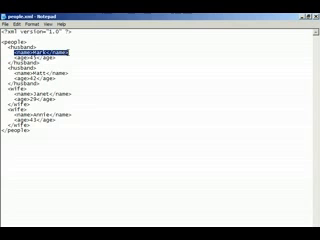
{"action": "left_click", "coordinate": [85, 58]}
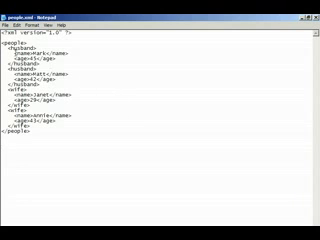
Step: Select the first husband's opening tag area in Notepad
{"action": "left_click_drag", "start_coordinate": [14, 48], "coordinate": [90, 72]}
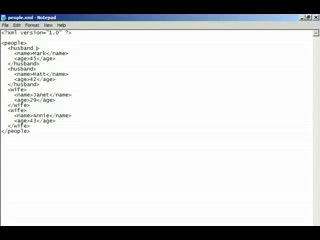
{"action": "type", "text": "employ>"}
{"action": "left_click", "coordinate": [33, 68]}
{"action": "type", "text": " employed=\"no\""}
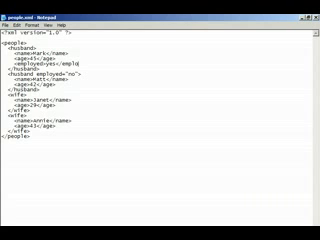
Step: Highlight the new employed element and its 'yes' value under Mark's age
{"action": "double_click", "coordinate": [35, 80]}
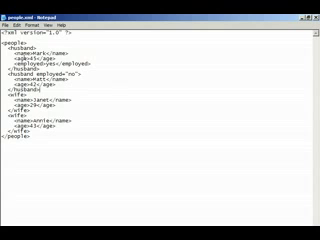
{"action": "double_click", "coordinate": [45, 70]}
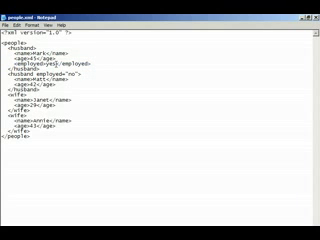
{"action": "double_click", "coordinate": [55, 62]}
{"action": "type", "text": " Long is employed by Acme Parts"}
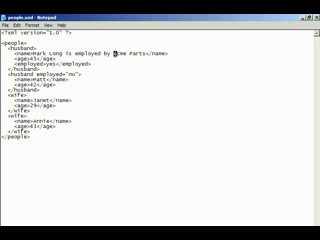
{"action": "double_click", "coordinate": [130, 56]}
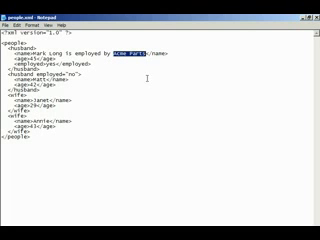